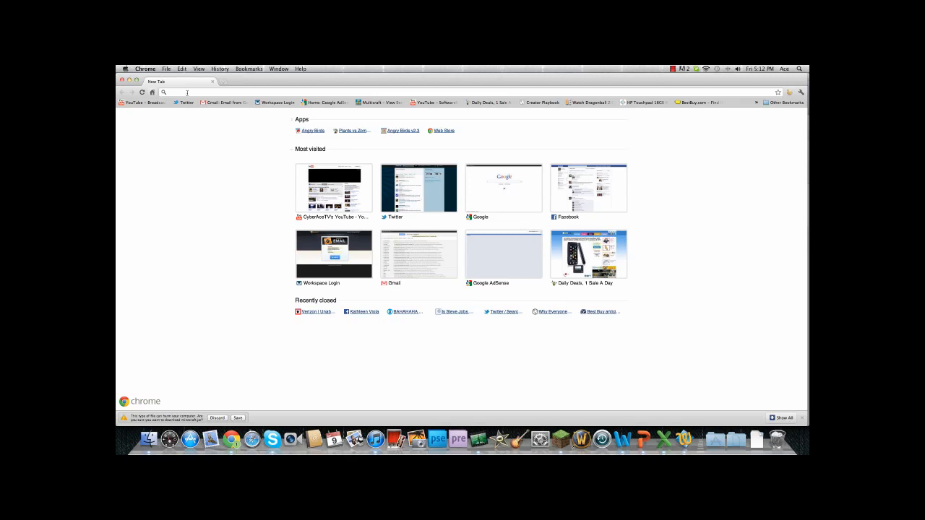
{"action": "right_click", "coordinate": [187, 93]}
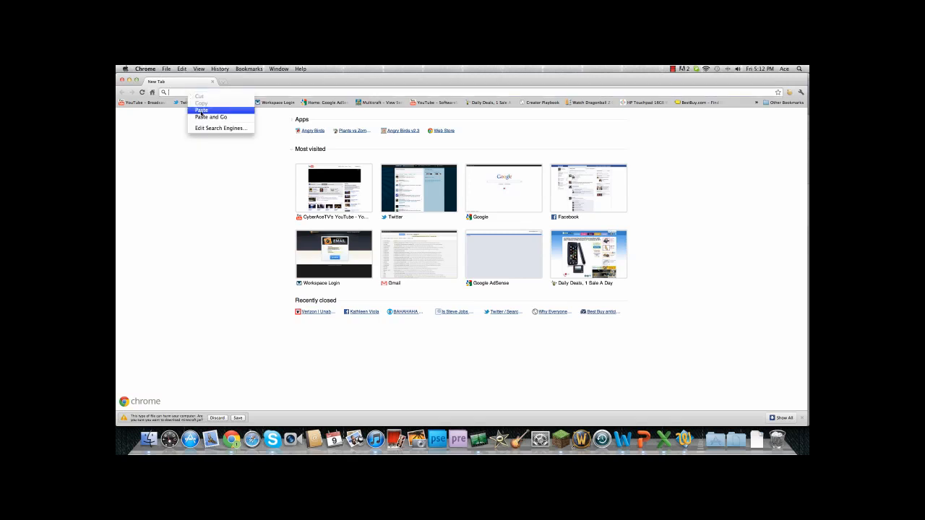
{"action": "left_click", "coordinate": [201, 109]}
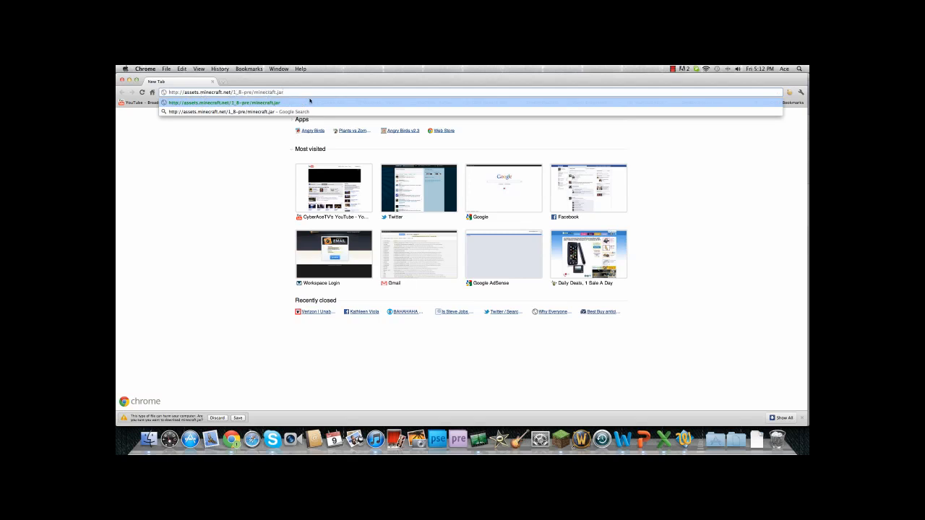
{"action": "mouse_move", "coordinate": [264, 187]}
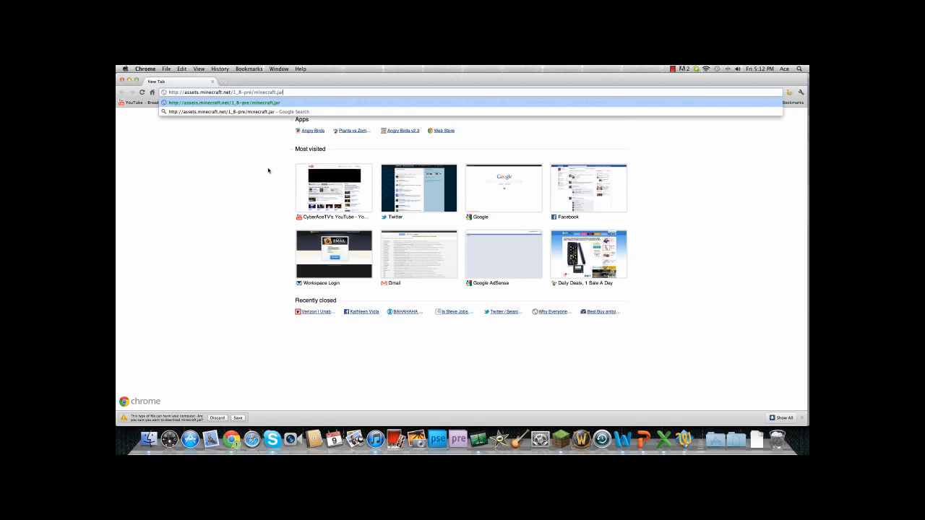
{"action": "mouse_move", "coordinate": [271, 170]}
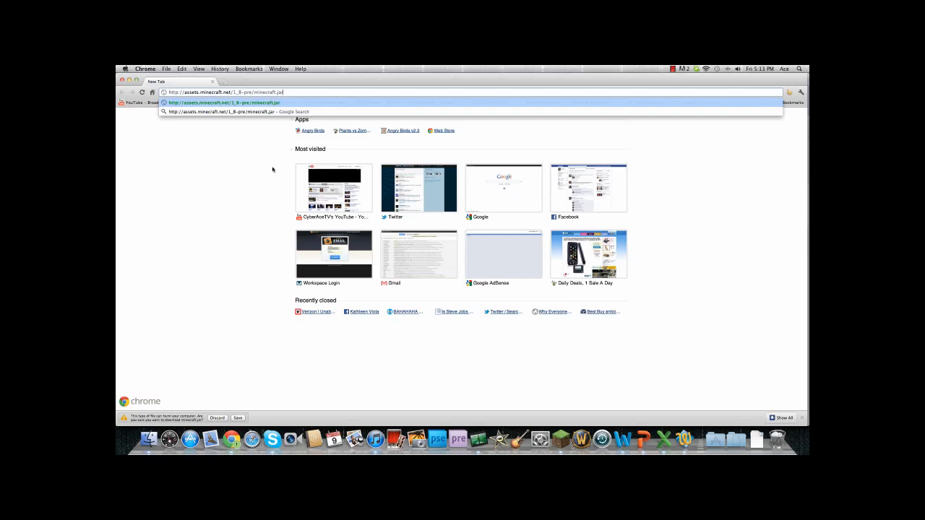
{"action": "mouse_move", "coordinate": [149, 439]}
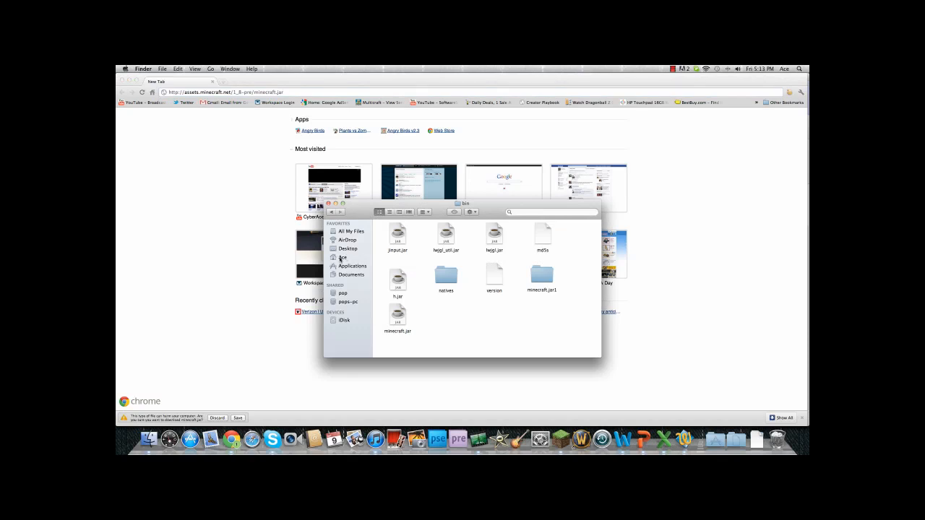
Step: Browse from the home folder through Library, Application Support and minecraft to the bin folder
{"action": "left_click", "coordinate": [345, 257]}
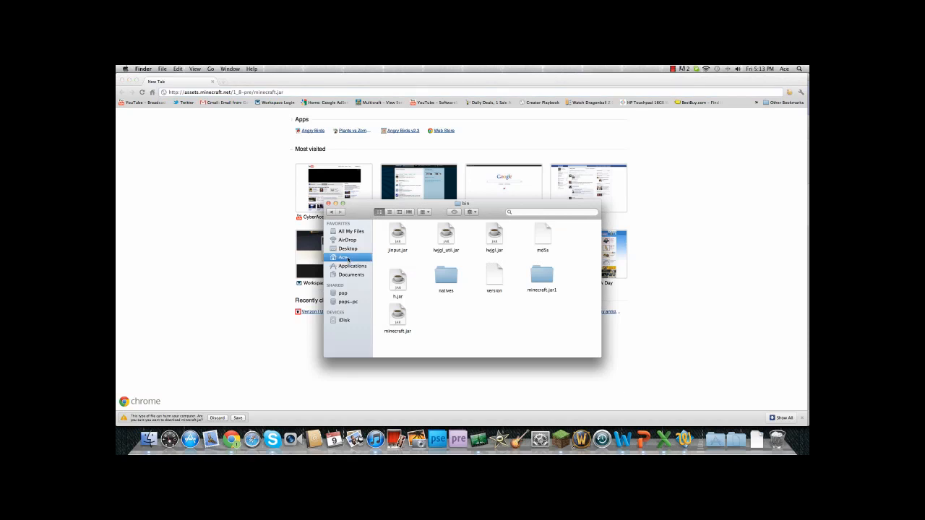
{"action": "left_click", "coordinate": [344, 257]}
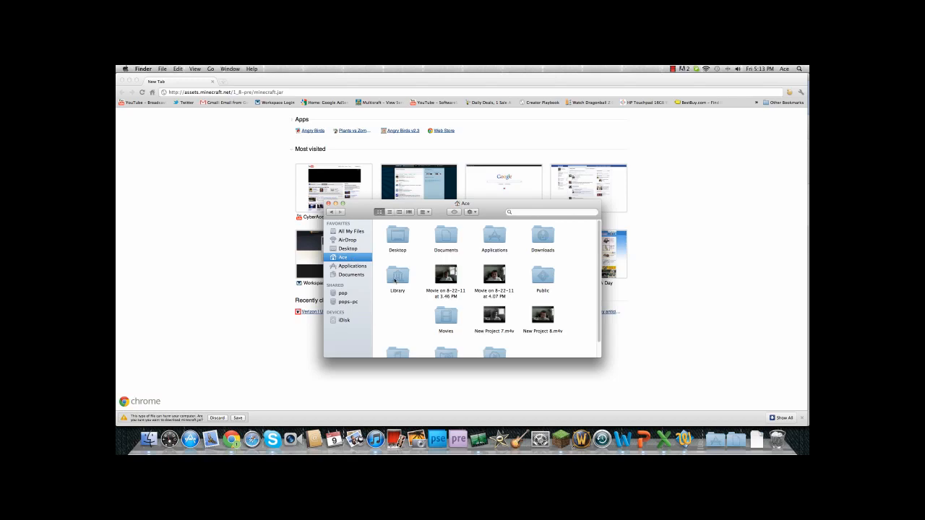
{"action": "double_click", "coordinate": [396, 274]}
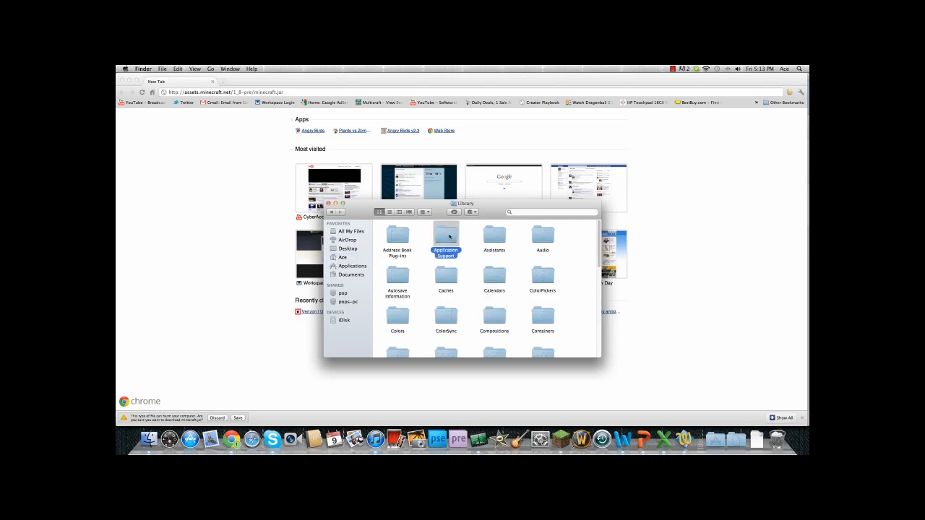
{"action": "double_click", "coordinate": [446, 242]}
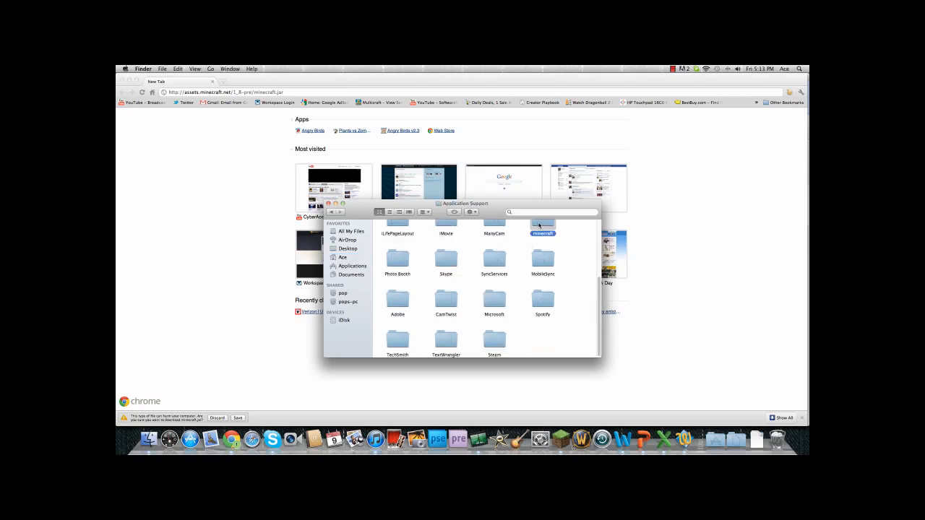
{"action": "double_click", "coordinate": [543, 226]}
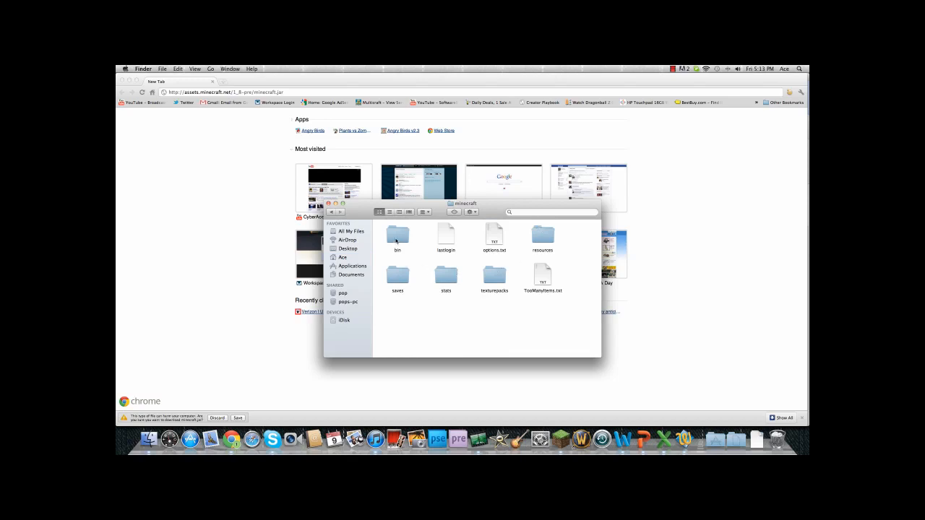
{"action": "double_click", "coordinate": [397, 235]}
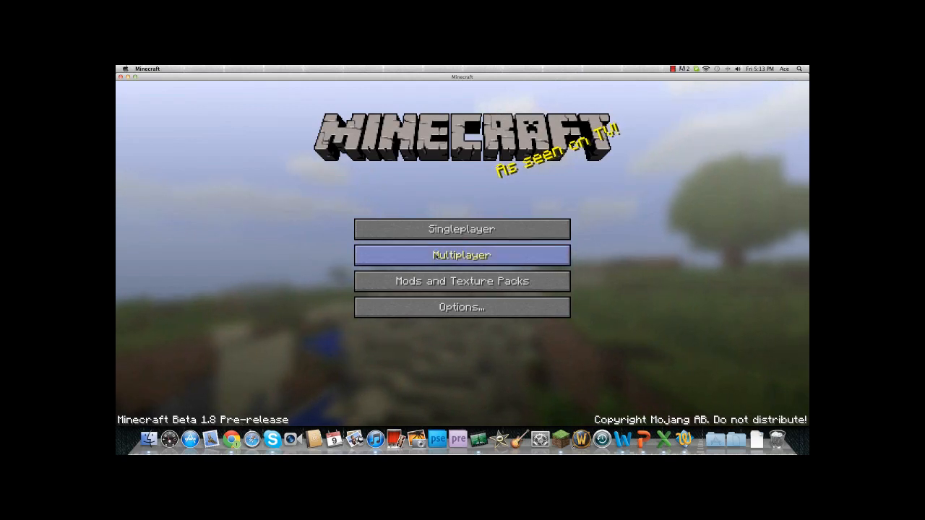
Step: Open Singleplayer, back out of the server list, select the Creative world and play it
{"action": "left_click", "coordinate": [462, 229]}
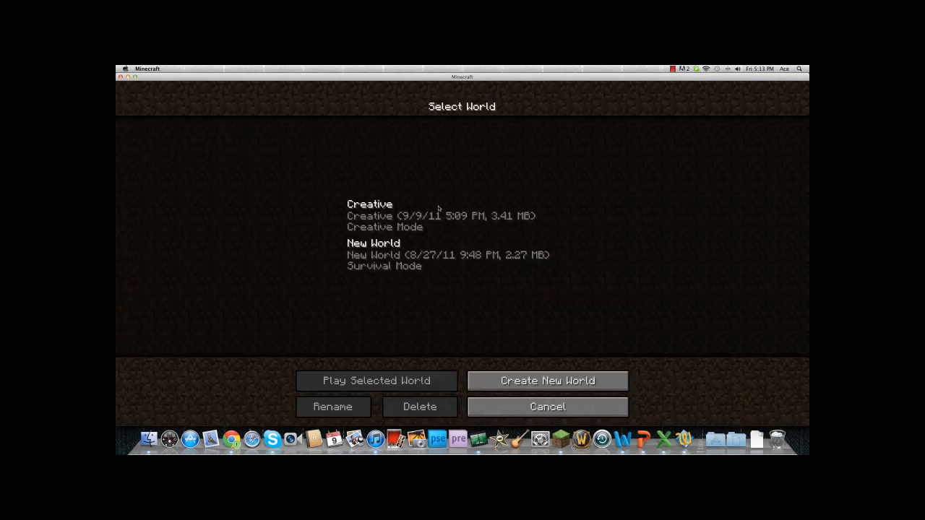
{"action": "left_click", "coordinate": [441, 215]}
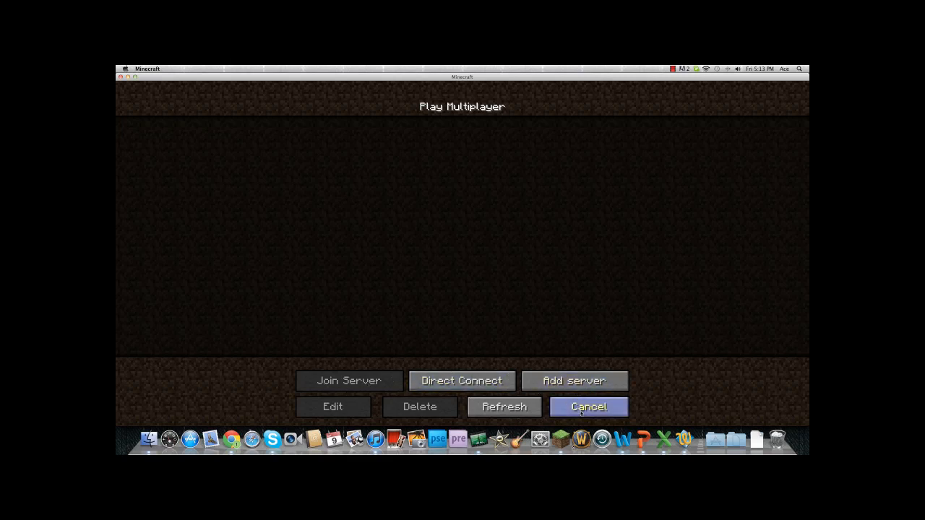
{"action": "left_click", "coordinate": [588, 406]}
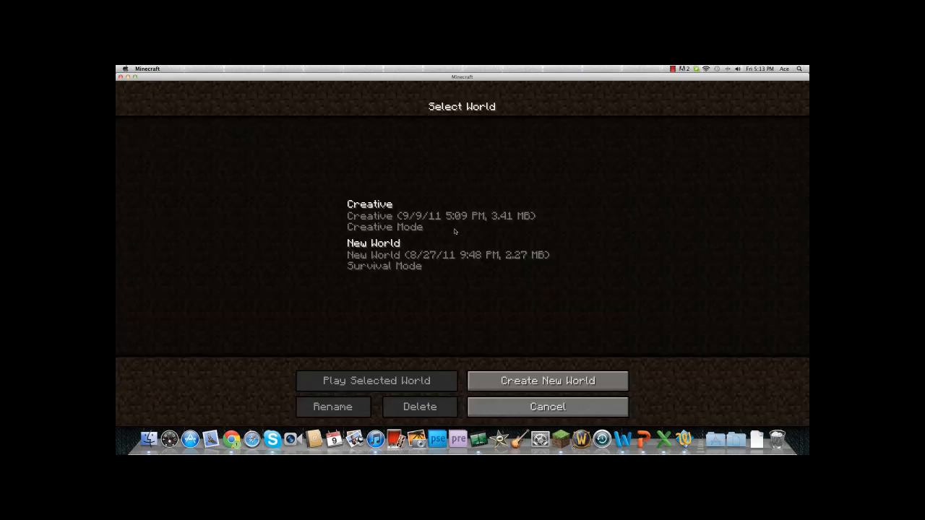
{"action": "left_click", "coordinate": [441, 215]}
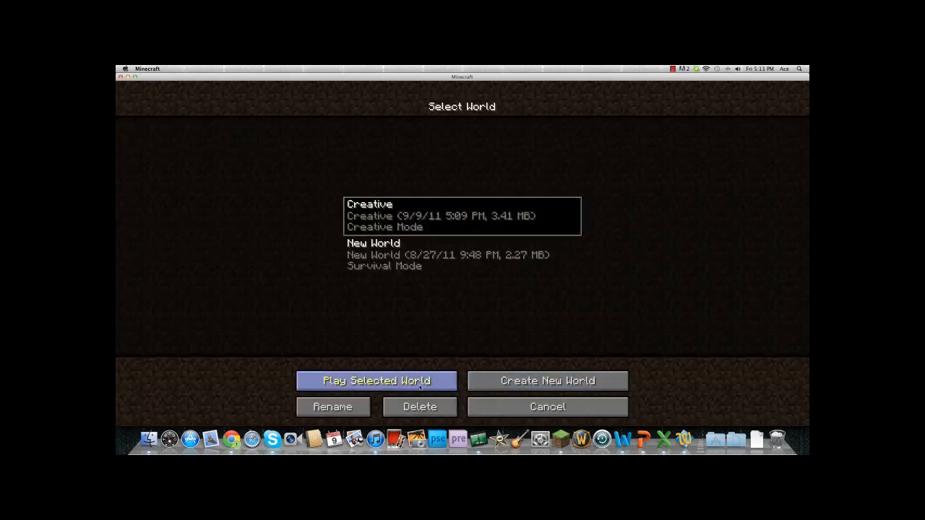
{"action": "left_click", "coordinate": [376, 381]}
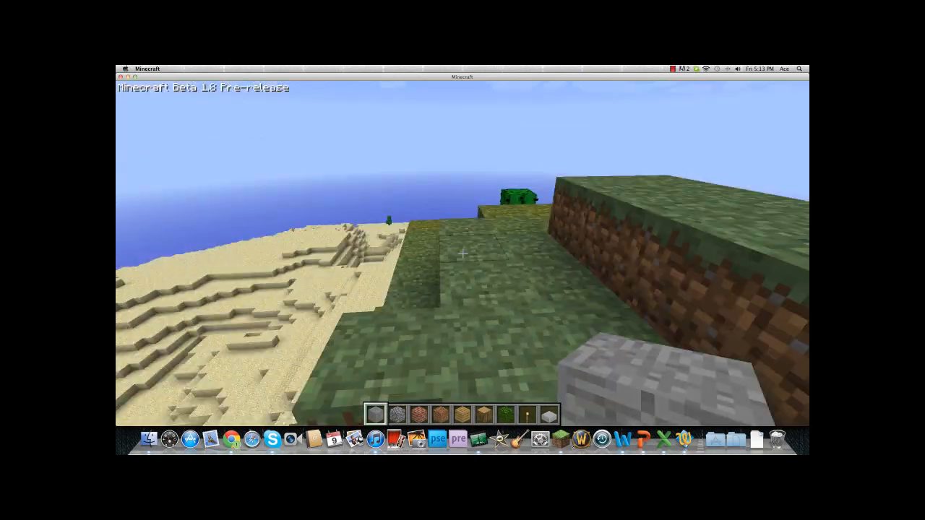
Step: Press E in the loaded Creative world to look around the coastline
{"action": "key", "text": "e"}
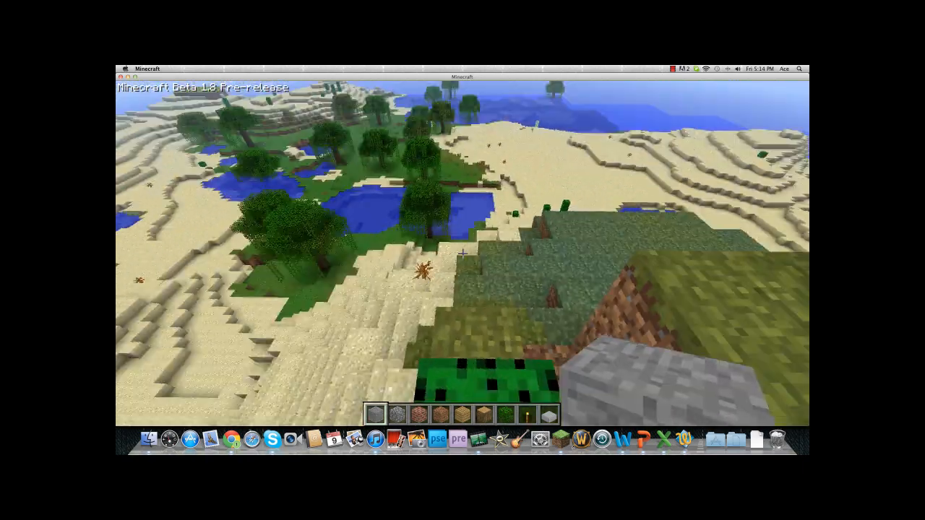
{"action": "mouse_move", "coordinate": [462, 253]}
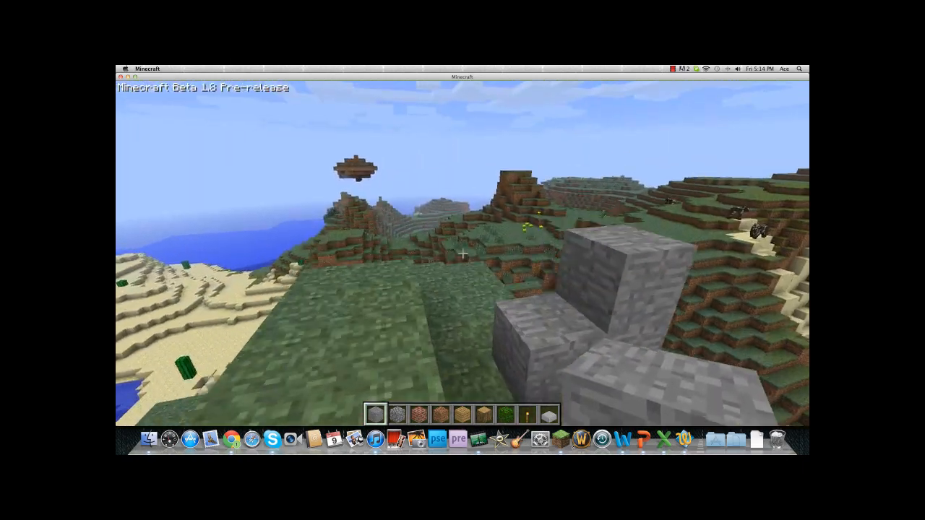